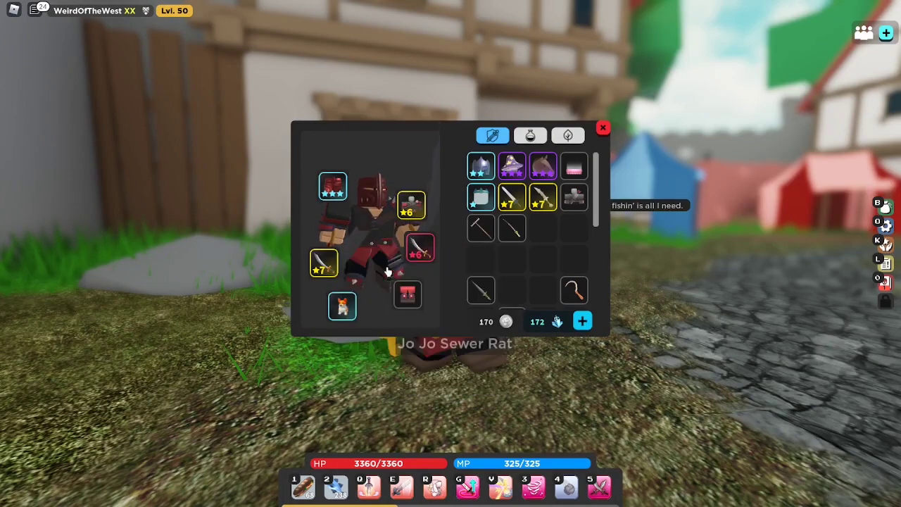
Step: Join another Vesteria server and spawn as the level 10 character beside Realm Crafting
click(602, 127)
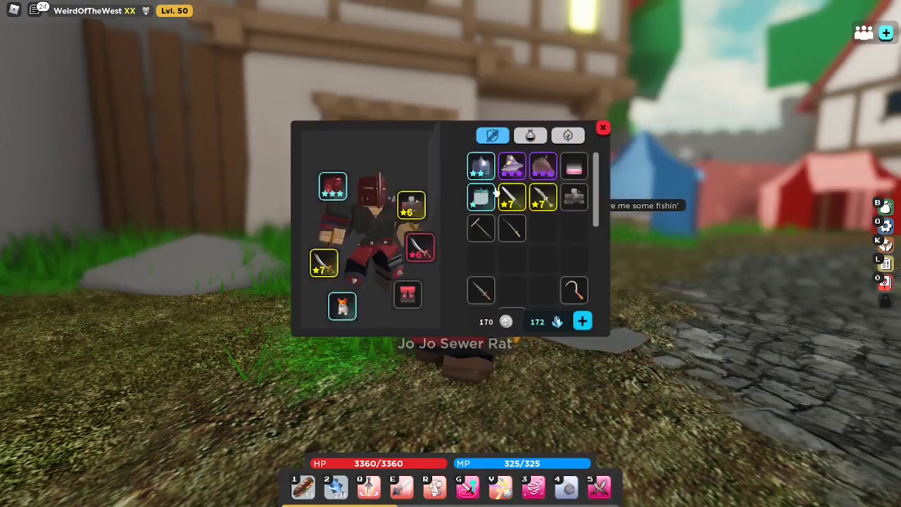
mouse_move(542, 165)
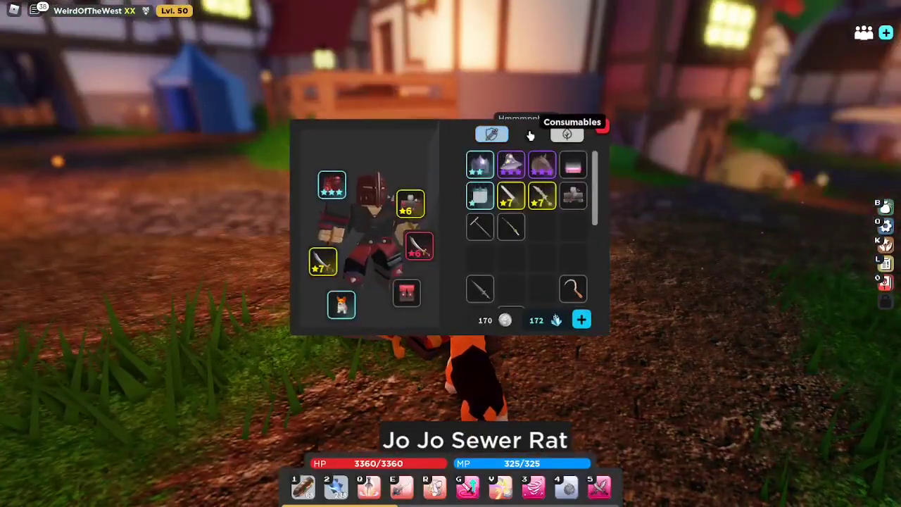
click(530, 134)
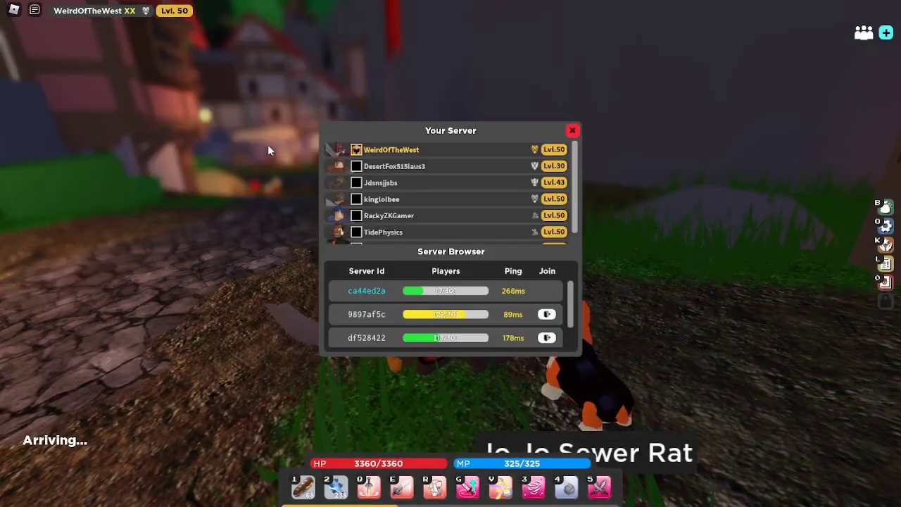
click(572, 130)
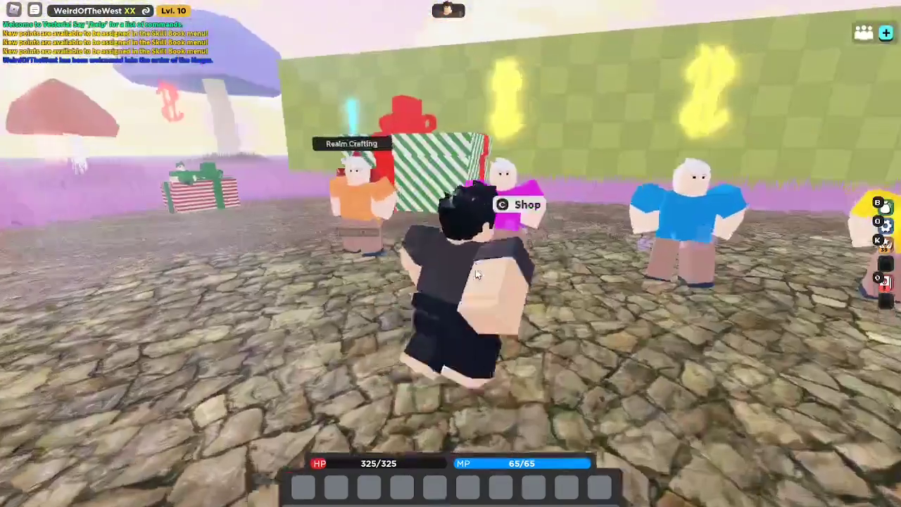
Step: From the Realm Crafting NPC's Admin Crafting list, craft one Aviator Cap
click(514, 204)
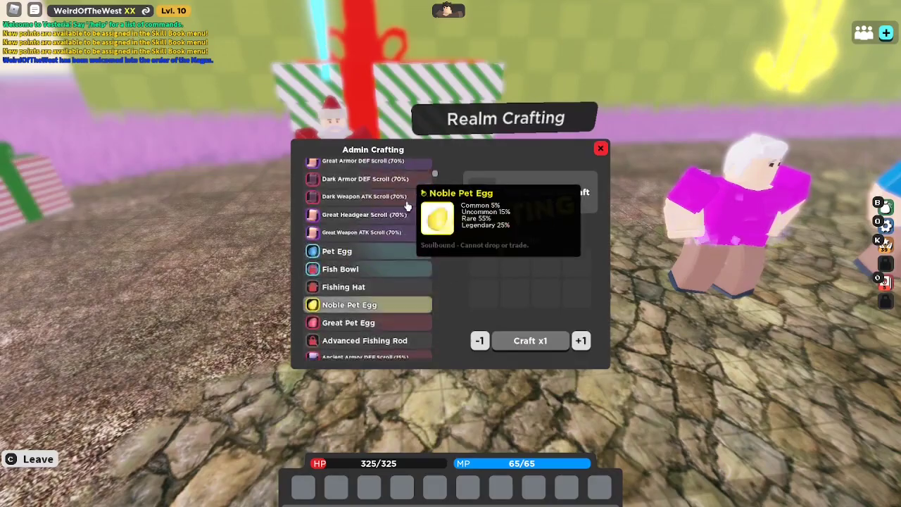
click(600, 148)
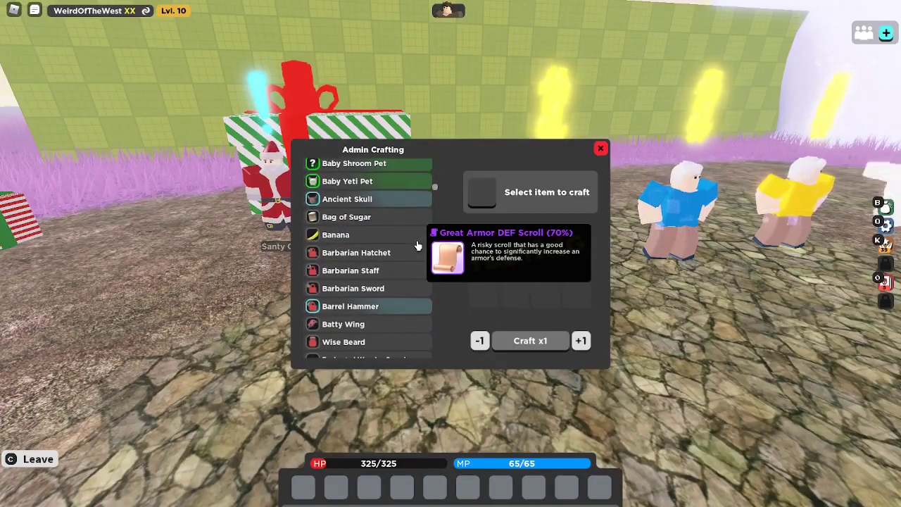
scroll(down, 3)
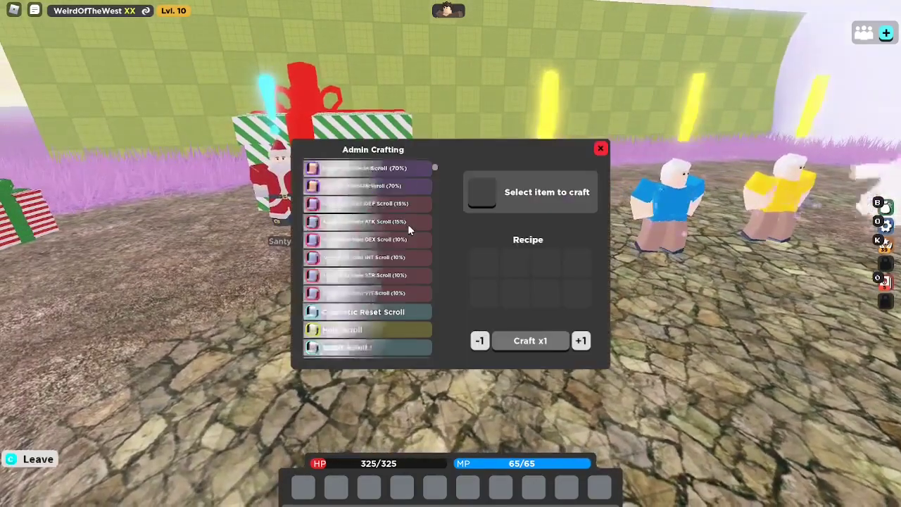
scroll(down, 3)
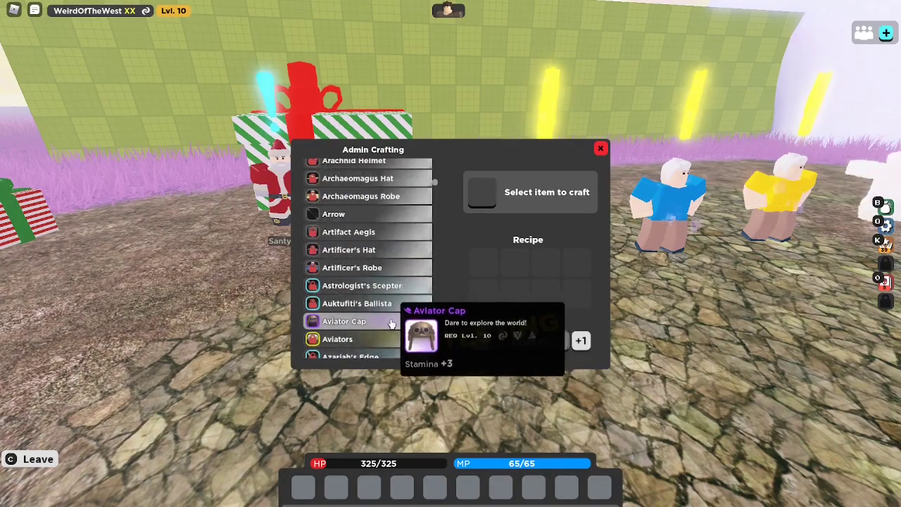
click(344, 321)
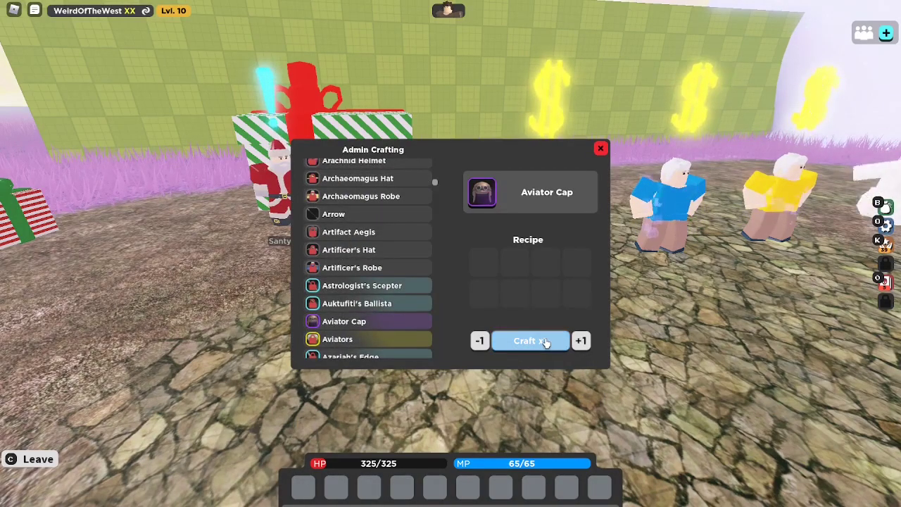
click(530, 341)
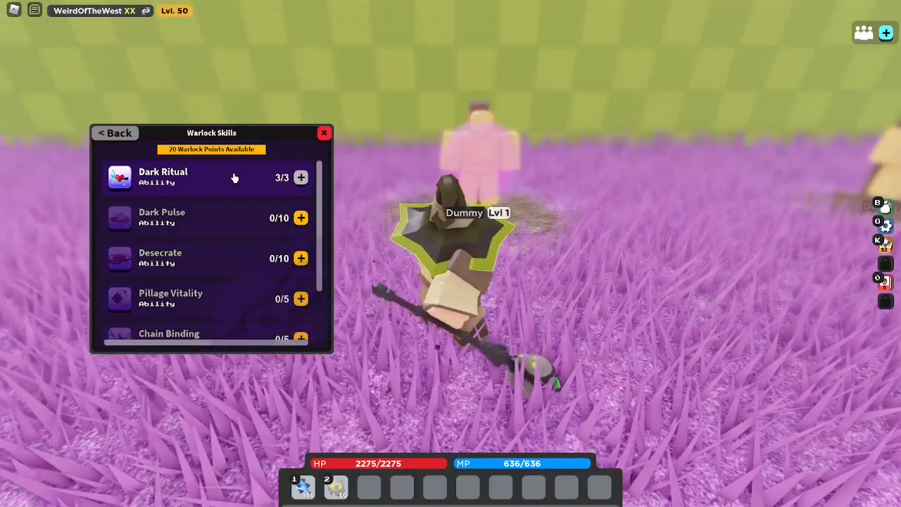
Step: Spend warlock points on Blood Plague until it reaches 5/5
scroll(down, 3)
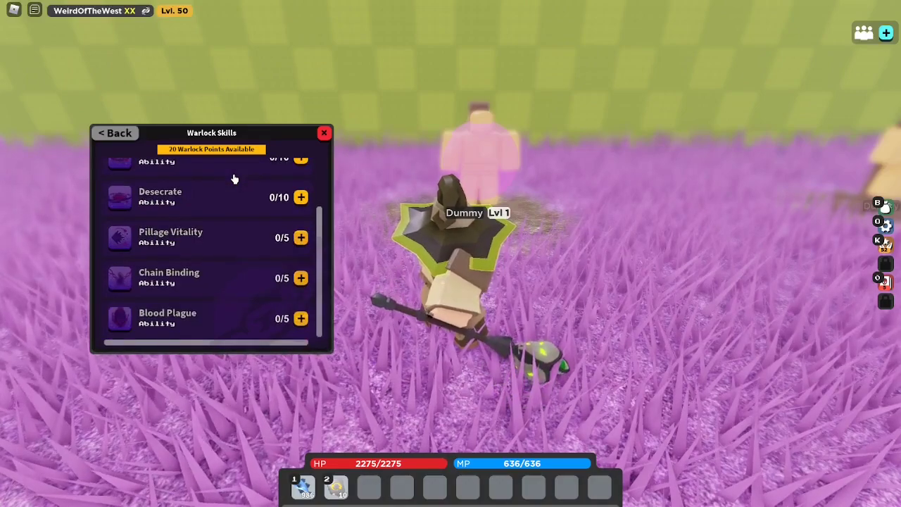
click(301, 318)
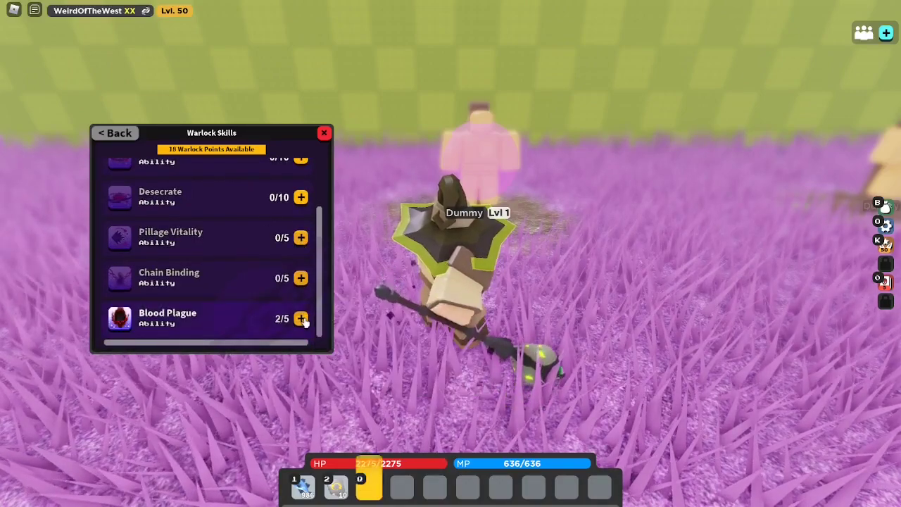
click(324, 133)
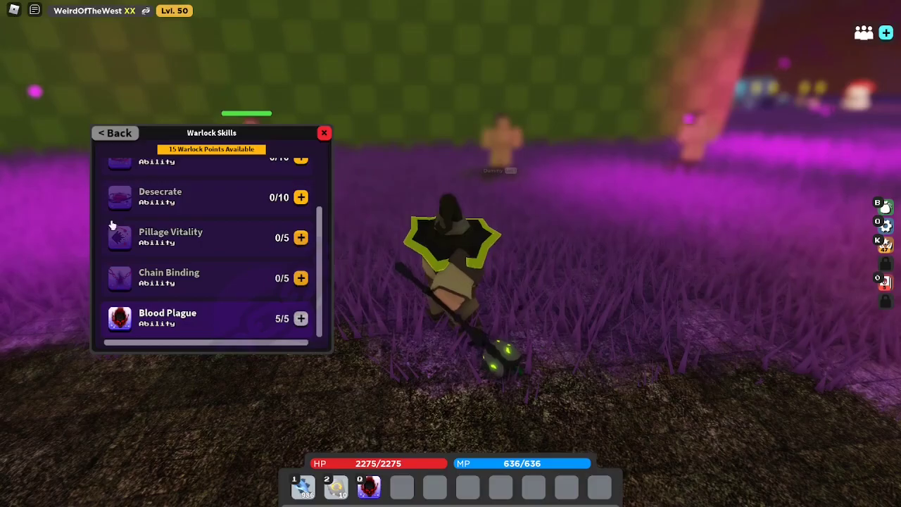
Step: Rank Desecrate up to 8/10, then reset every Warlock ability to zero
click(301, 197)
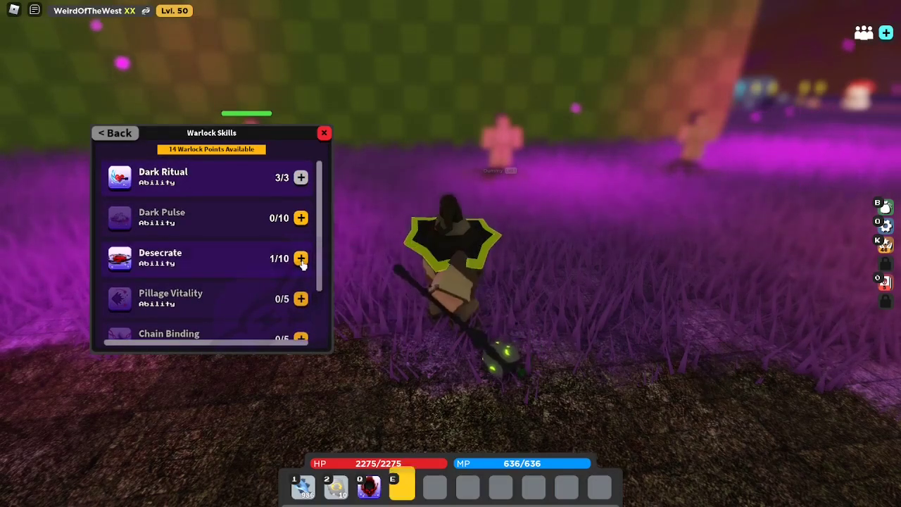
click(300, 258)
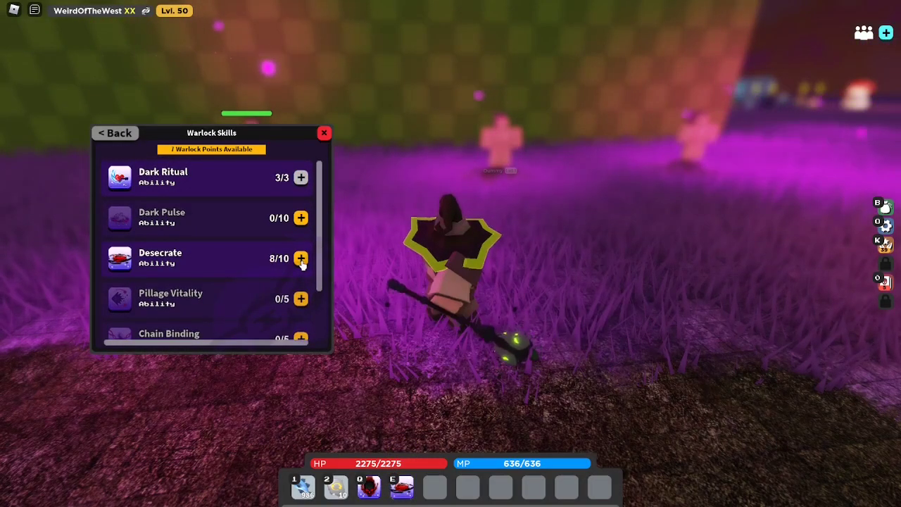
click(324, 132)
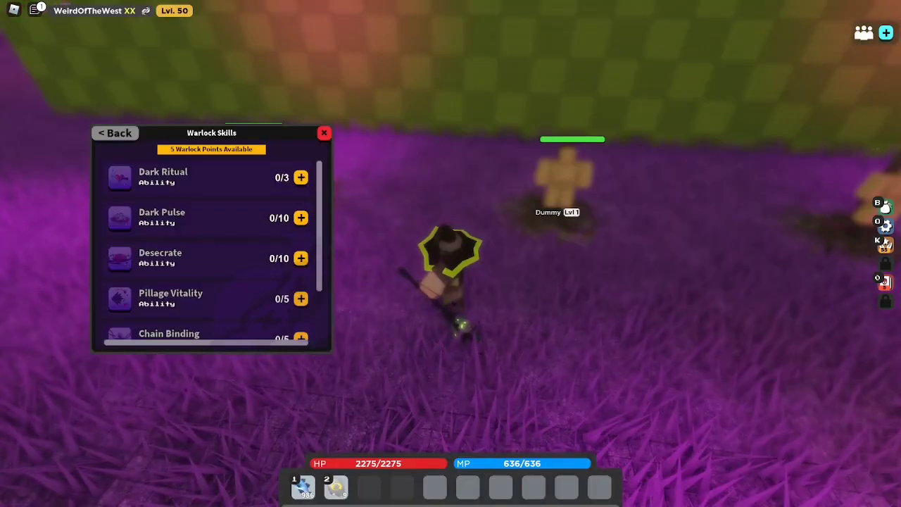
Step: Raise Pillage Vitality and Chain Binding to 5/5 each, leaving 13 warlock points
scroll(down, 3)
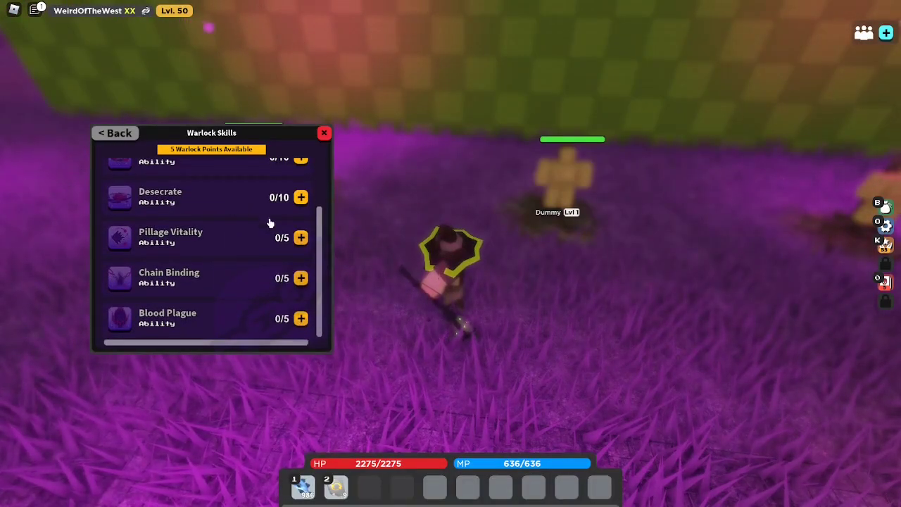
click(300, 238)
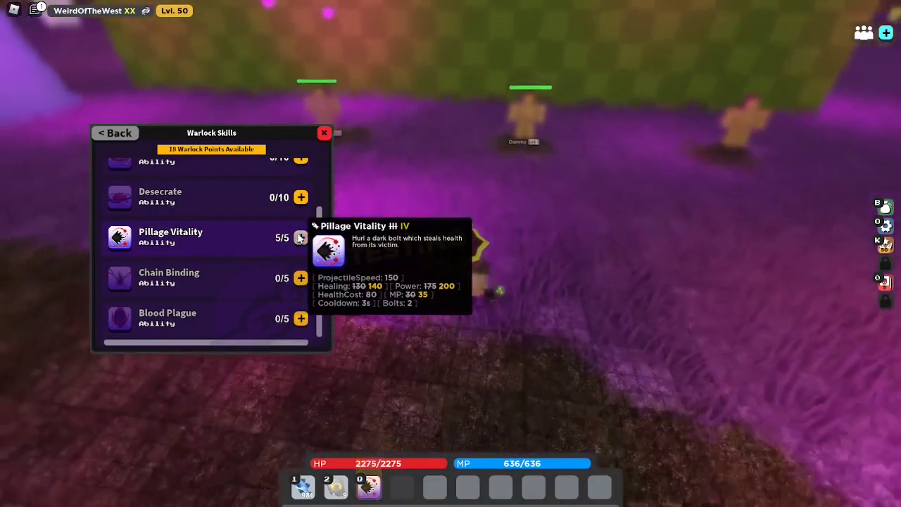
click(324, 132)
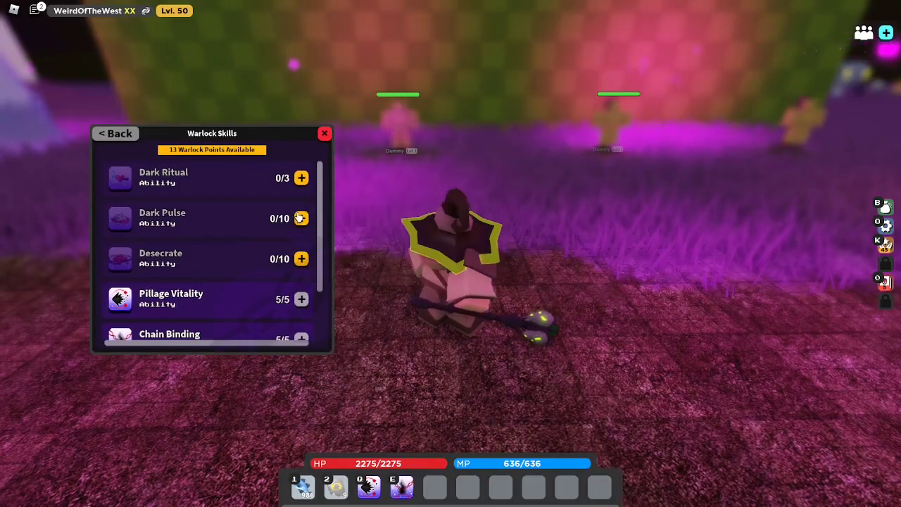
Step: Rank Dark Pulse to 8/10, close Warlock Skills, and open the equipment inventory with 'r'
click(301, 218)
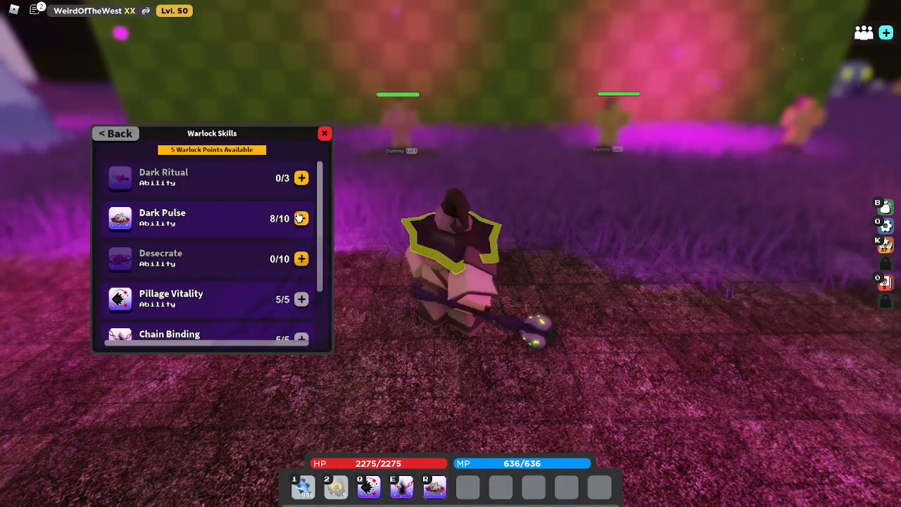
click(325, 133)
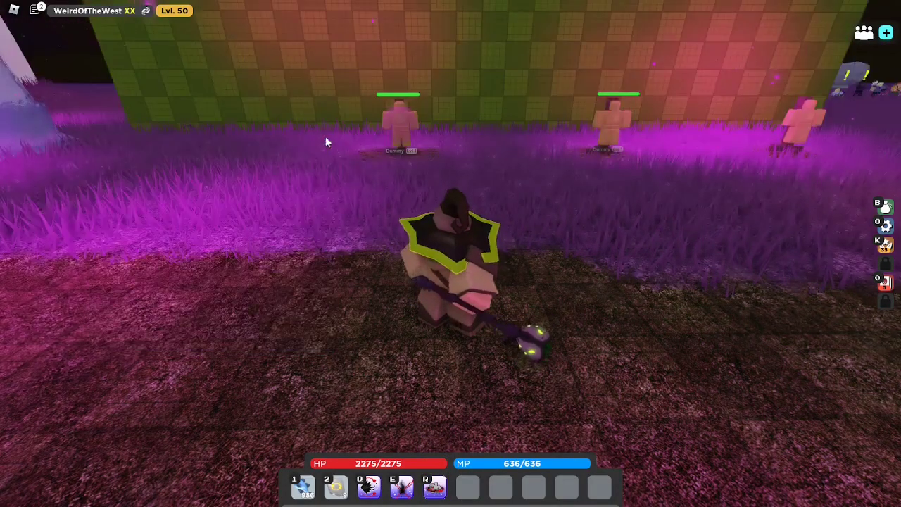
key(r)
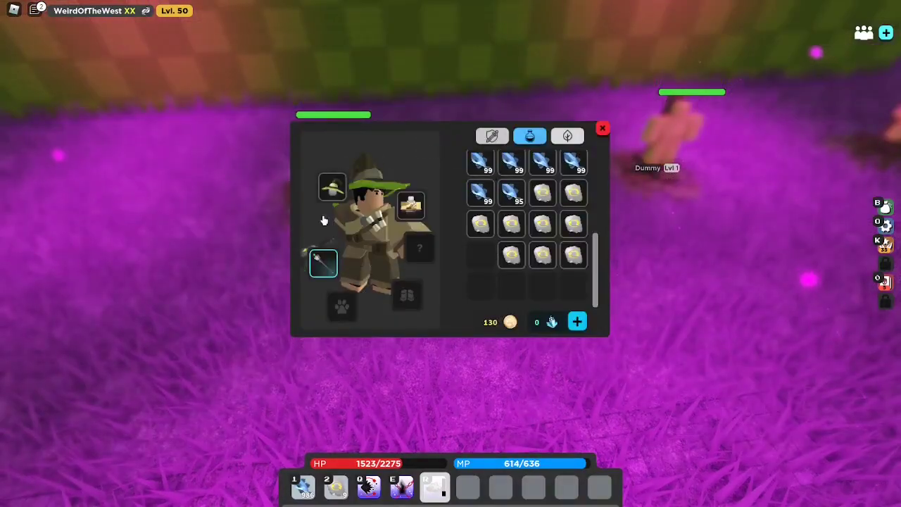
Step: Open the Test Crafting menu listing oak and stone axes and pickaxes
click(603, 128)
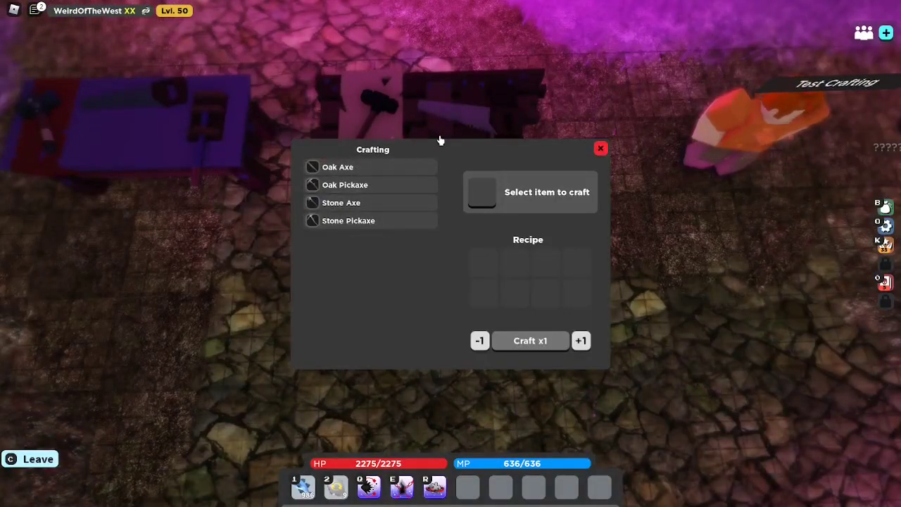
Step: View the Oak Axe, Stone Pickaxe and Stone Axe recipes, then open the Testing Purposes bench
click(337, 167)
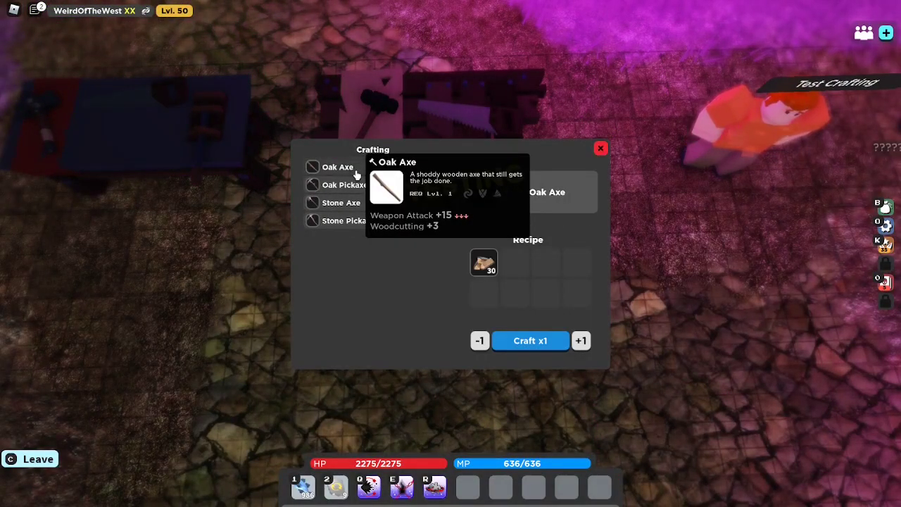
click(348, 221)
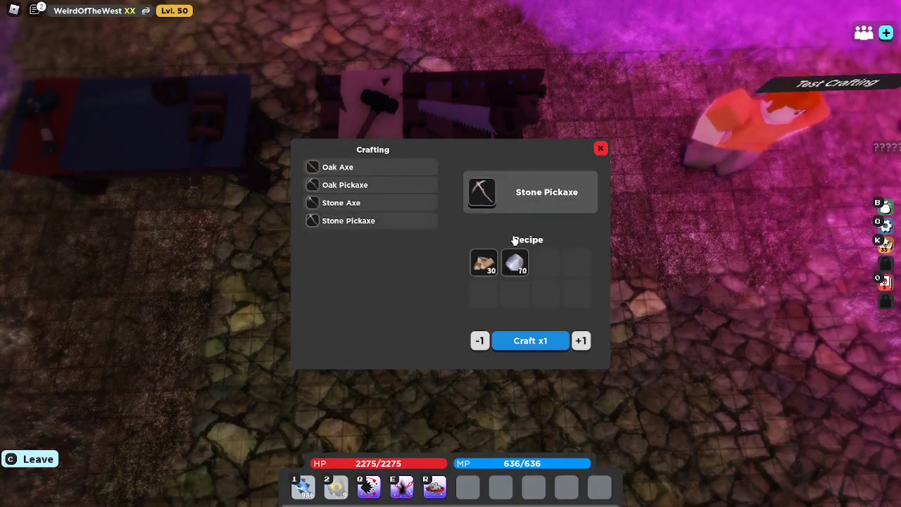
click(340, 202)
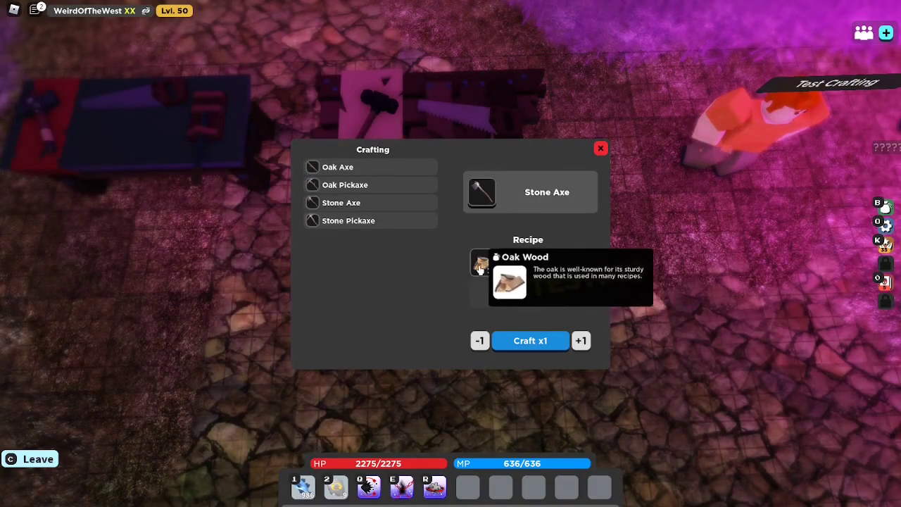
click(600, 148)
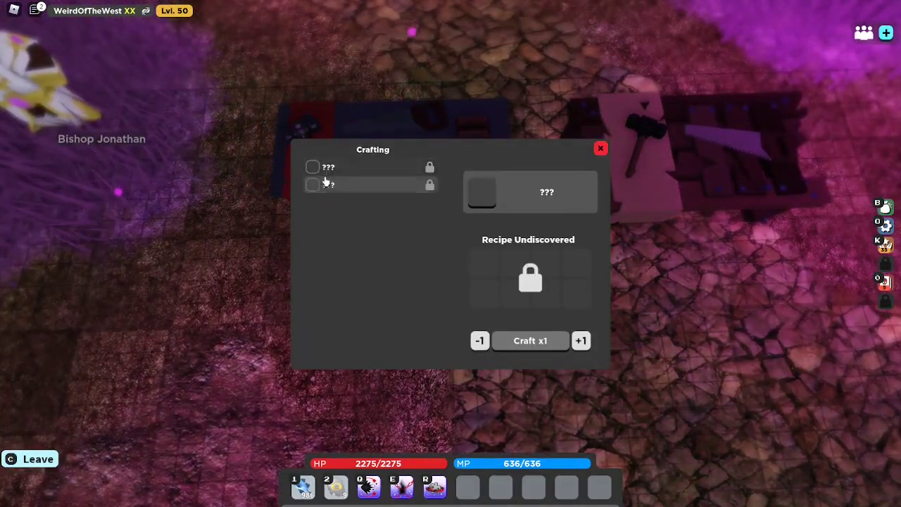
click(600, 148)
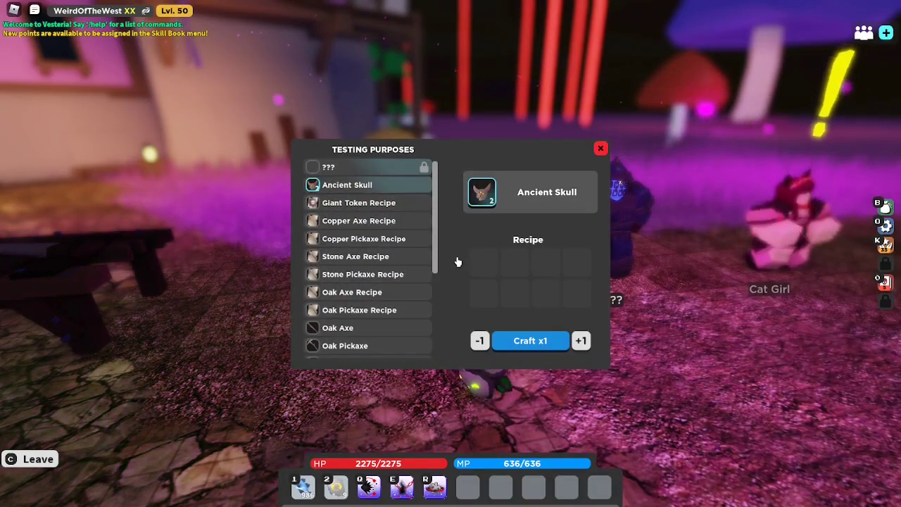
Step: Craft the Giant Token Recipe and use it, unlocking Giant Token in the list
scroll(down, 3)
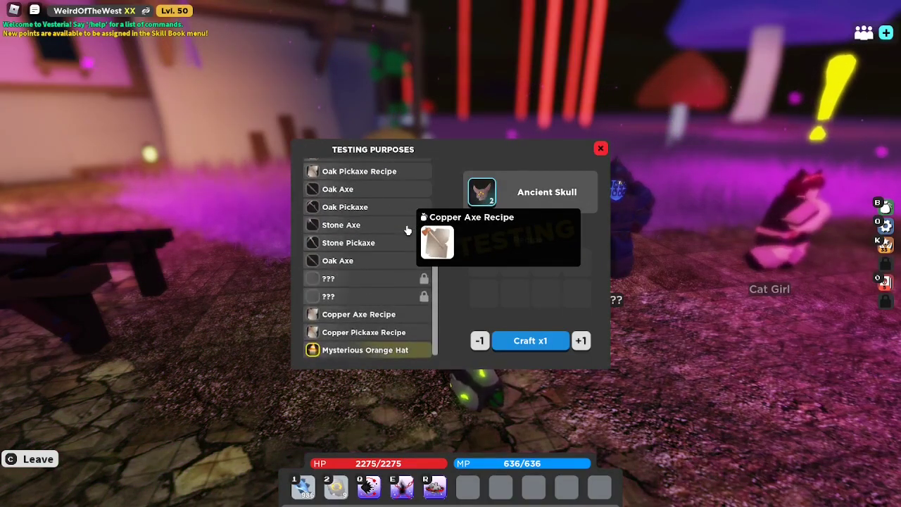
mouse_move(366, 350)
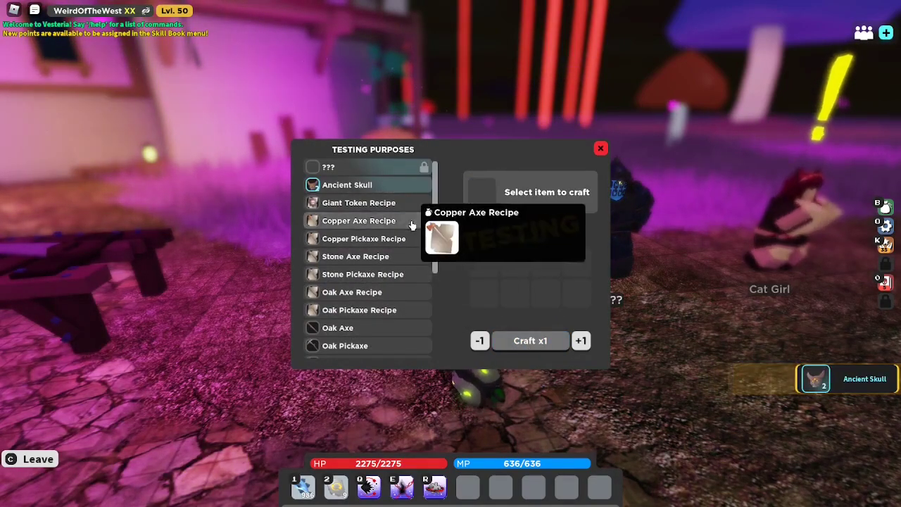
click(358, 203)
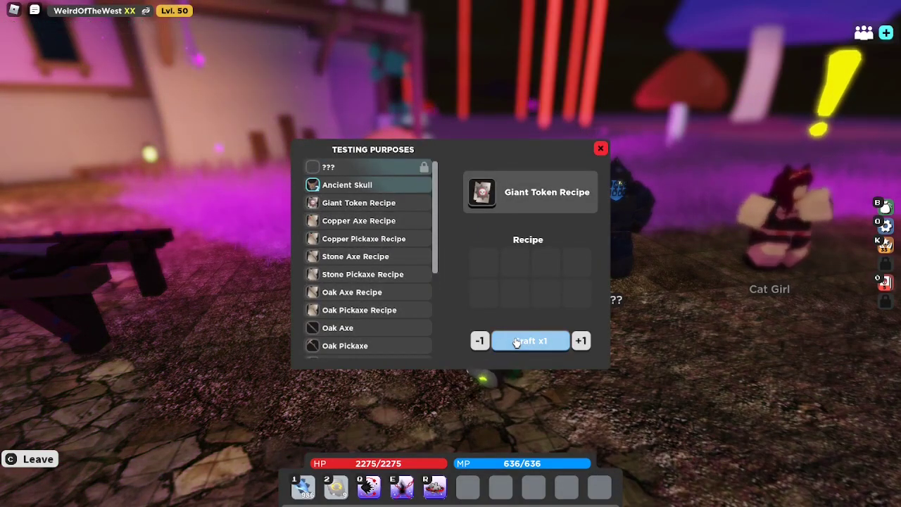
click(600, 148)
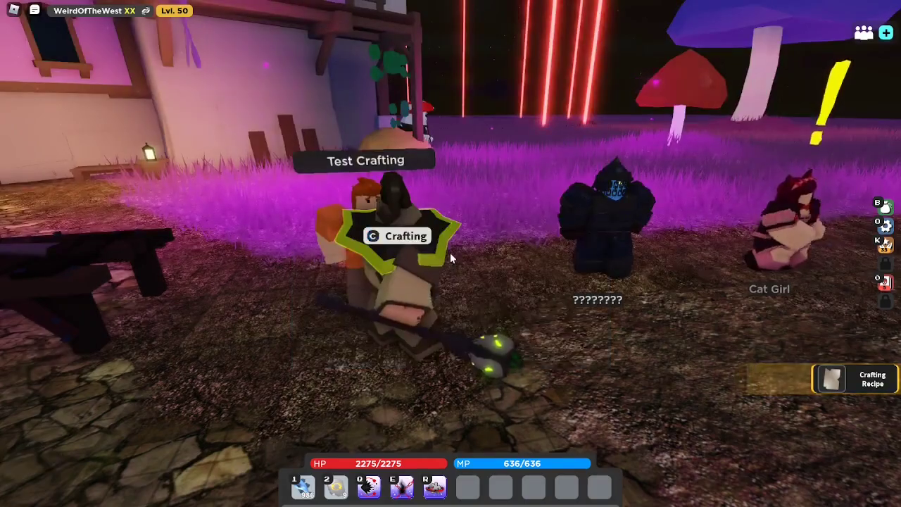
click(395, 236)
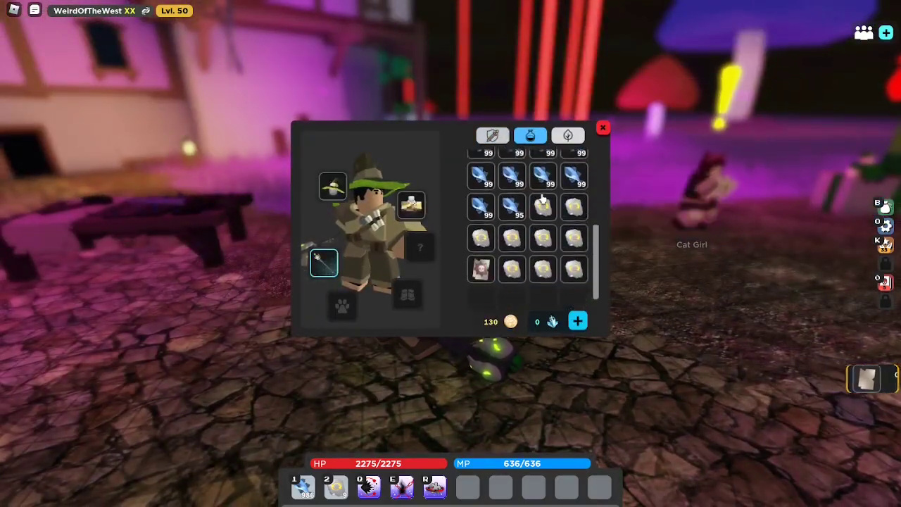
click(603, 128)
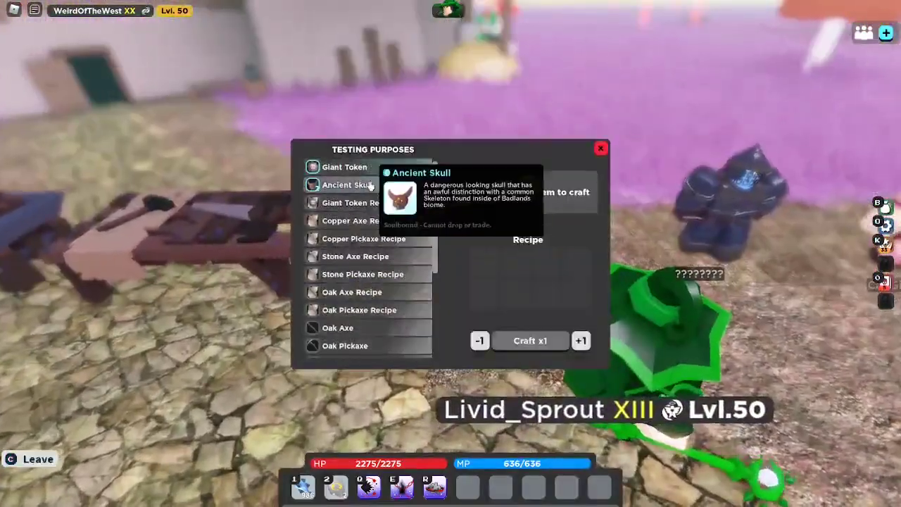
mouse_move(345, 167)
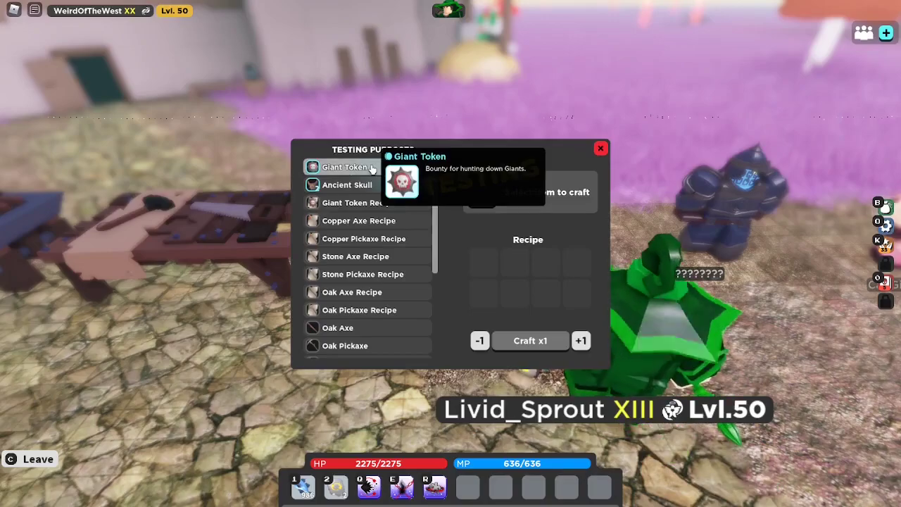
Step: Craft more Ancient Skulls, attempt a Giant Token, then close the crafting menu
click(345, 167)
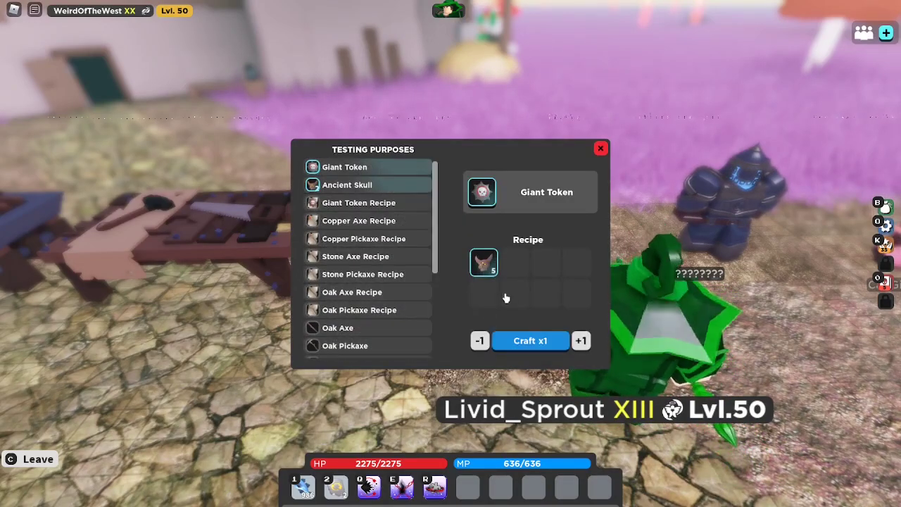
mouse_move(481, 192)
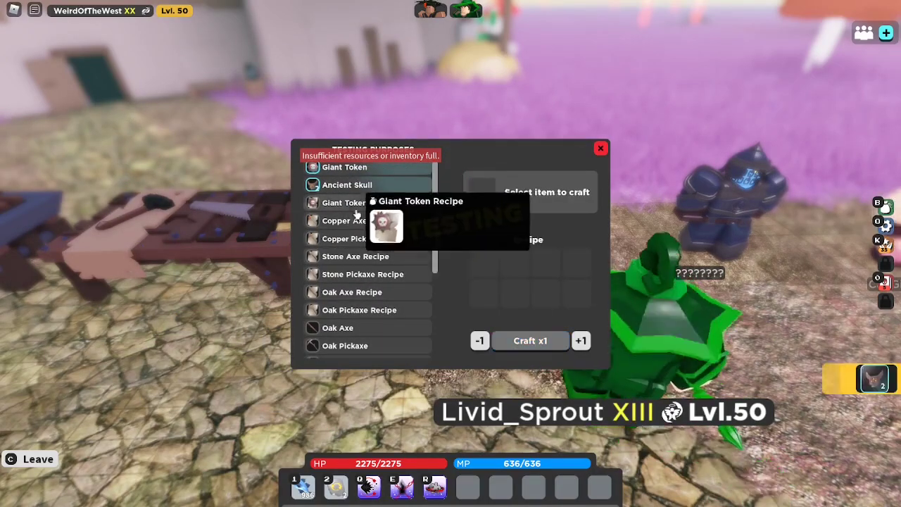
click(347, 185)
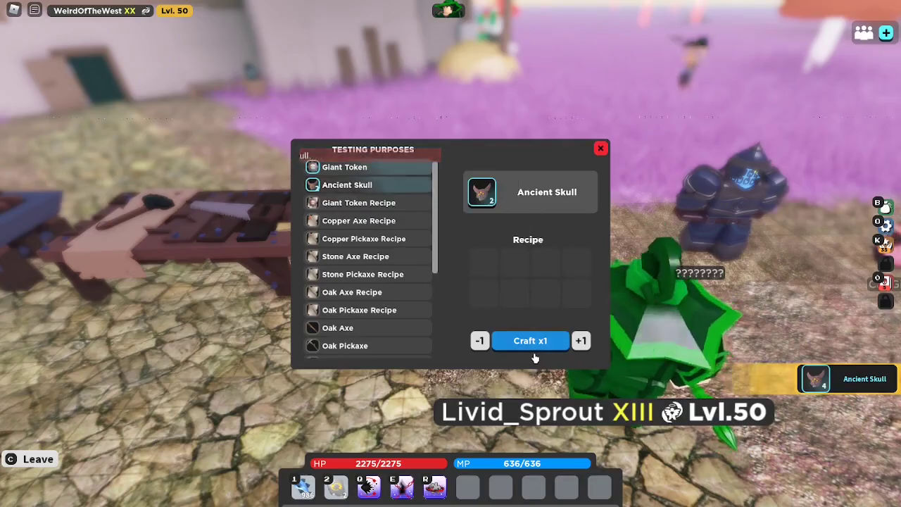
click(344, 167)
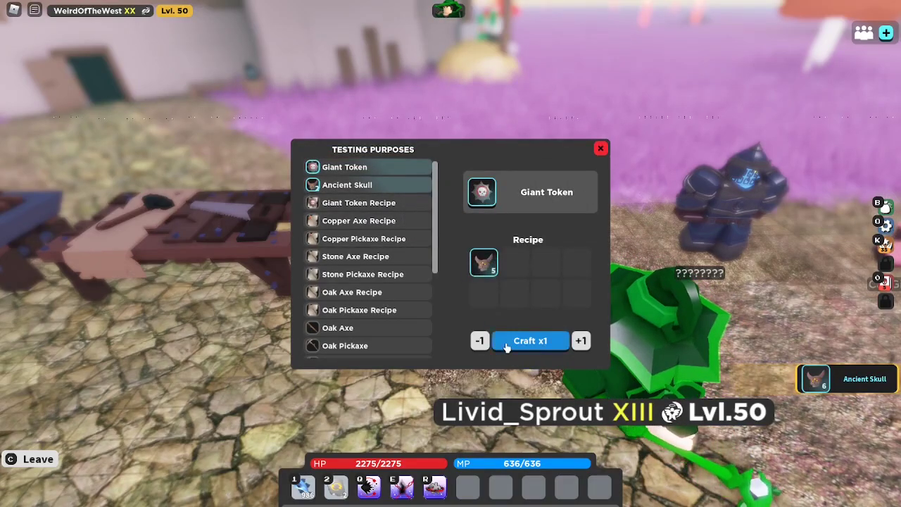
click(600, 148)
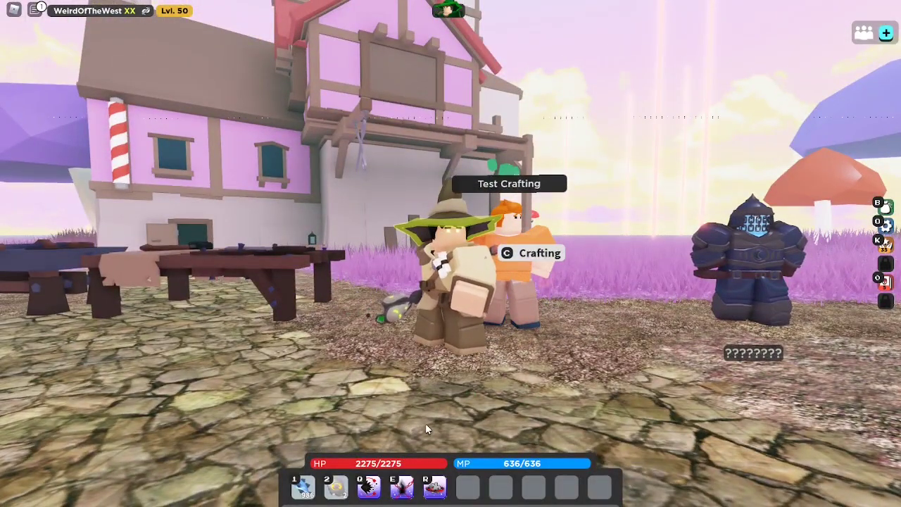
Step: Reopen the Testing crafting menu and view the Copper Axe and Mysterious Orange Hat recipe requirements
click(531, 253)
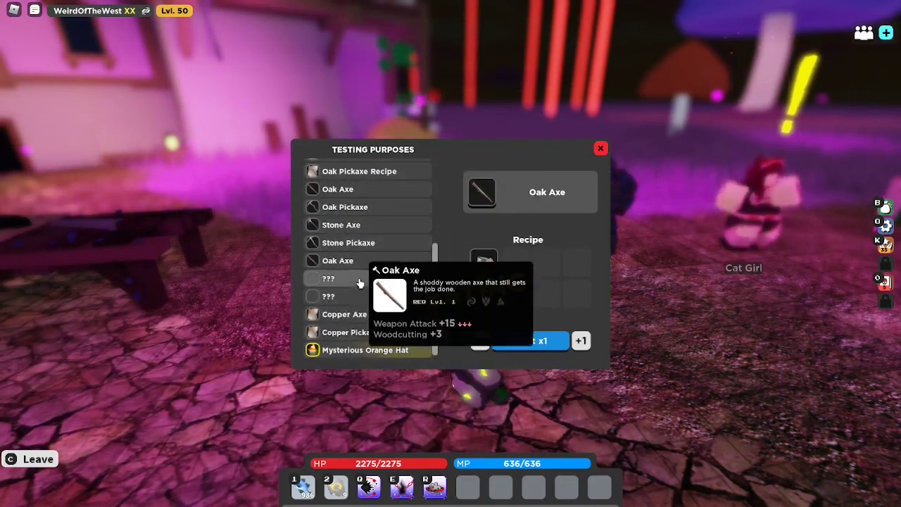
click(365, 350)
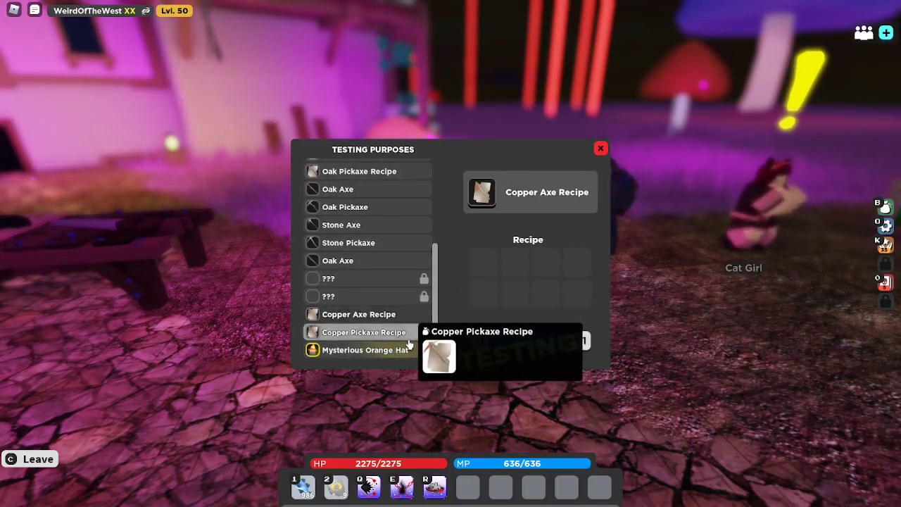
click(365, 350)
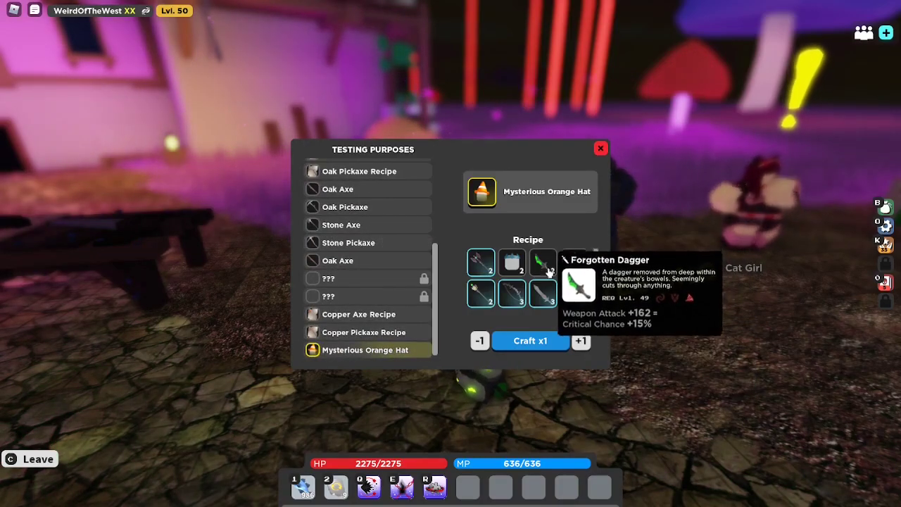
Step: Close the Testing menu, then briefly view and close the other crafting bench
click(600, 147)
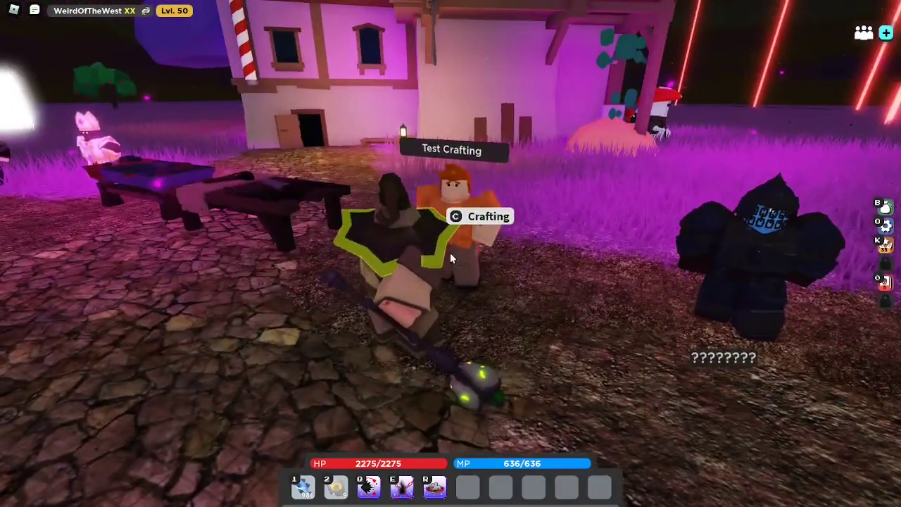
click(481, 216)
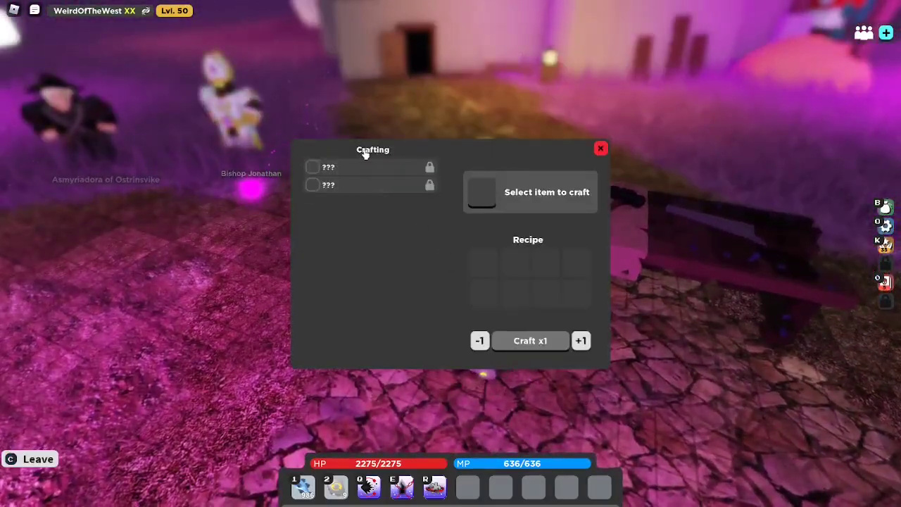
click(600, 148)
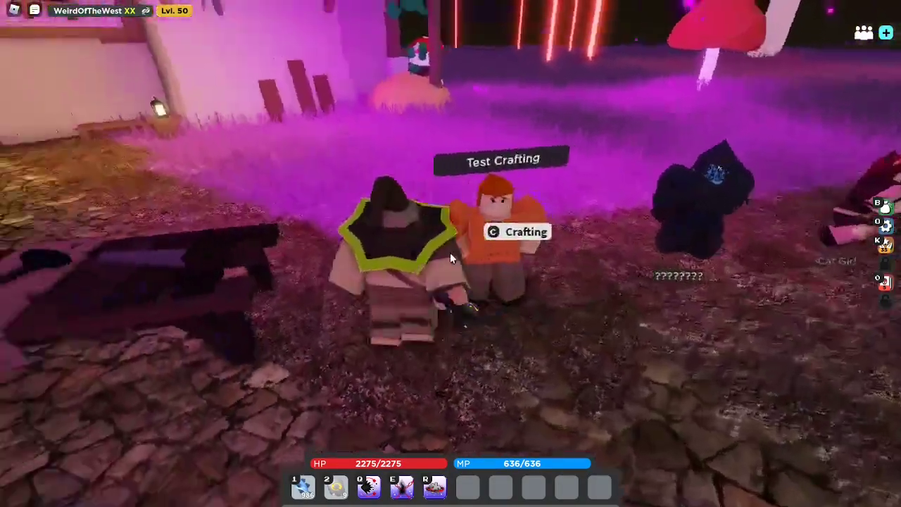
Step: View the Testing Purposes recipe list at the Test Crafting NPC, then close it
click(516, 232)
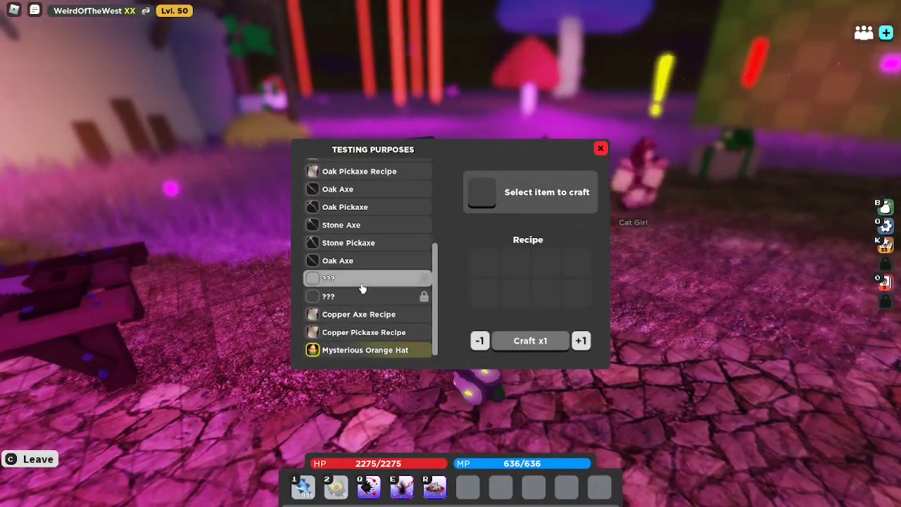
click(600, 148)
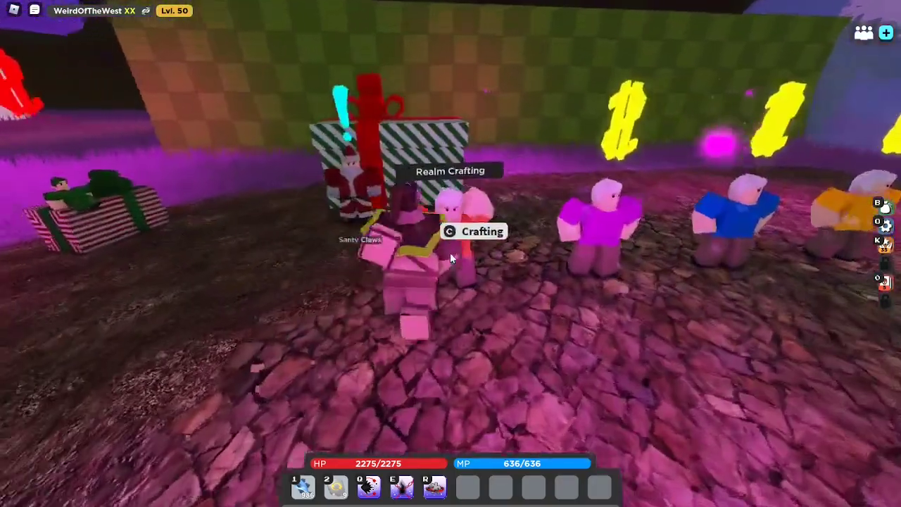
Step: Browse the Admin Crafting catalogue, viewing Fierce Modifier and Noble Pet Egg, then reopen Testing Purposes
click(473, 231)
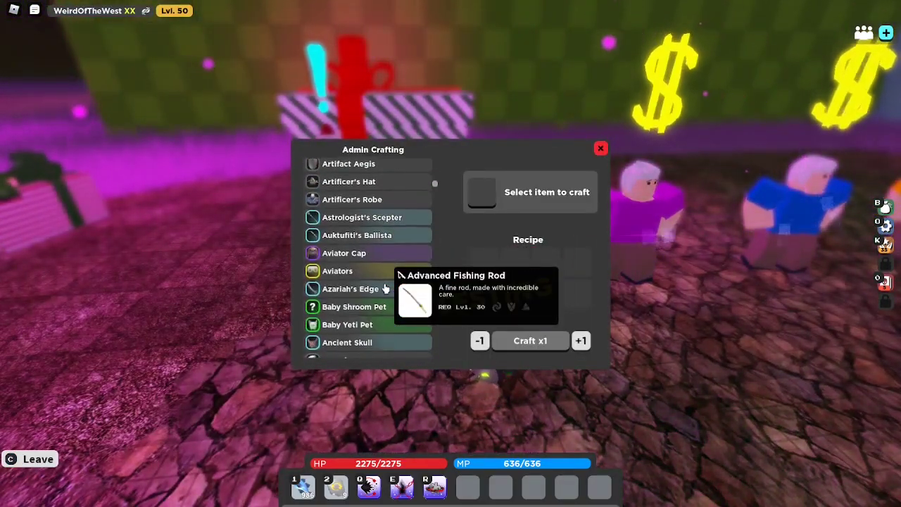
scroll(down, 3)
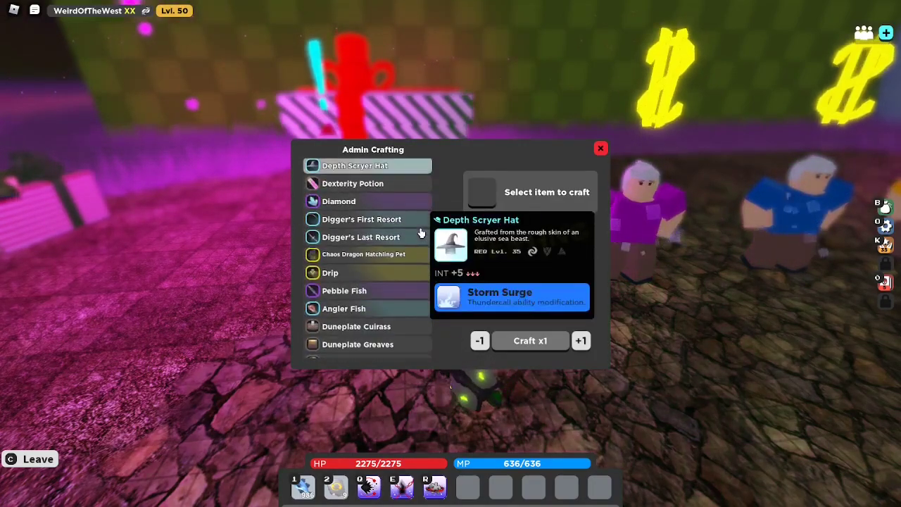
scroll(down, 3)
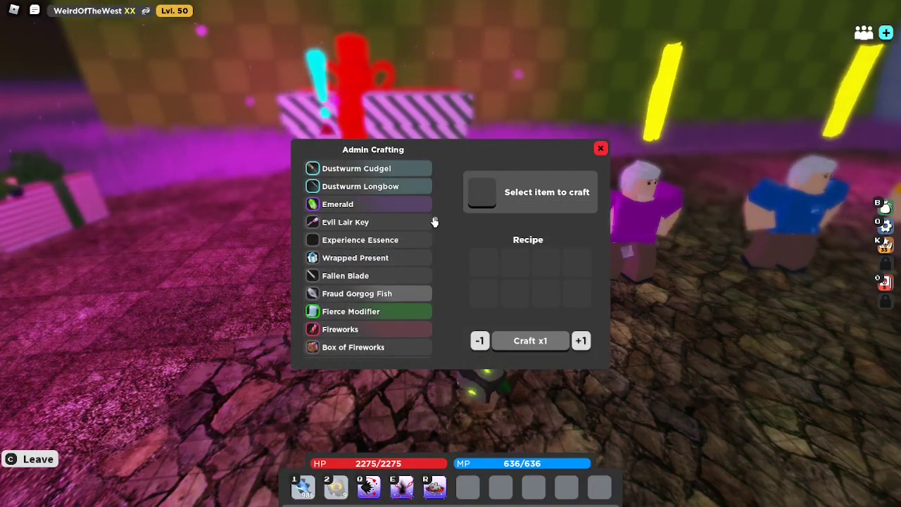
click(350, 311)
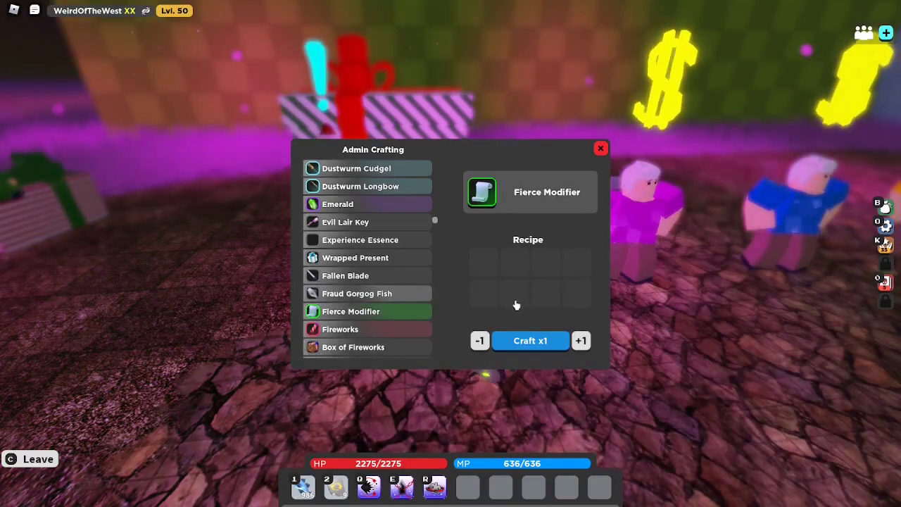
scroll(down, 3)
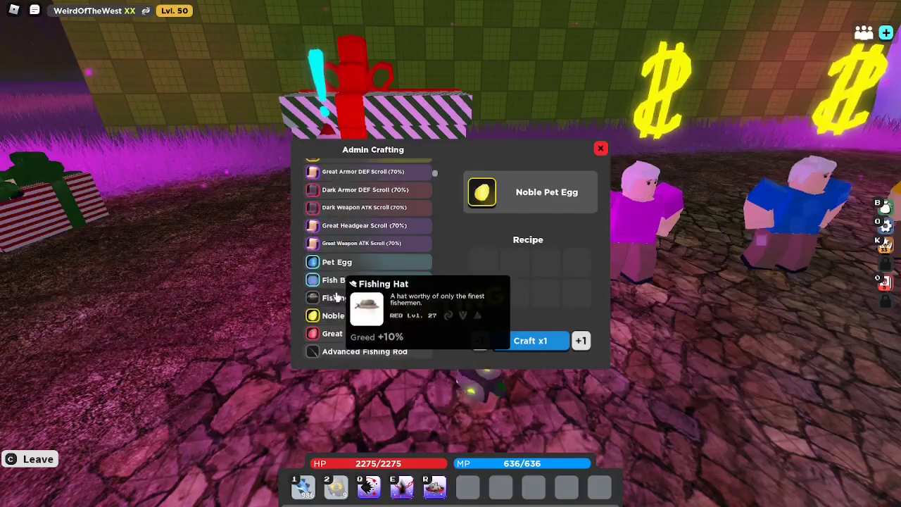
click(354, 226)
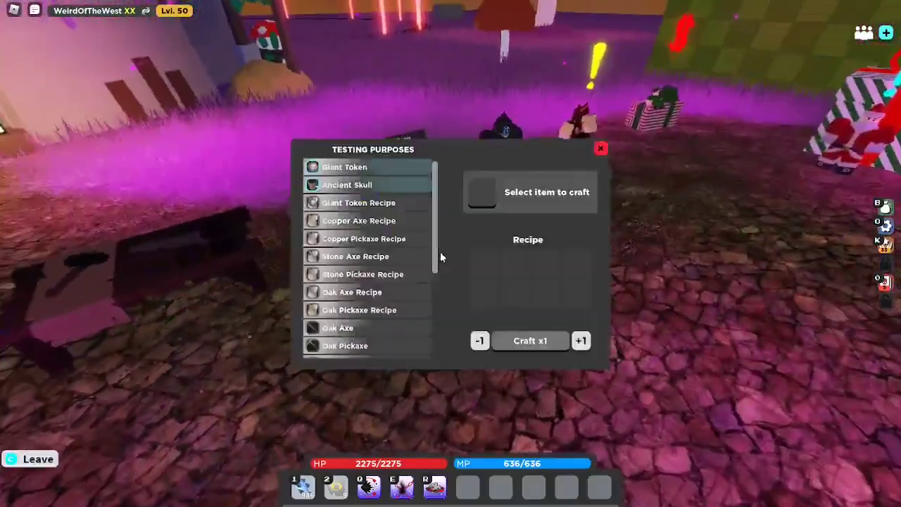
Step: Scroll to Mysterious Orange Hat in the Testing Purposes list and receive a Crafting Recipe item
scroll(down, 3)
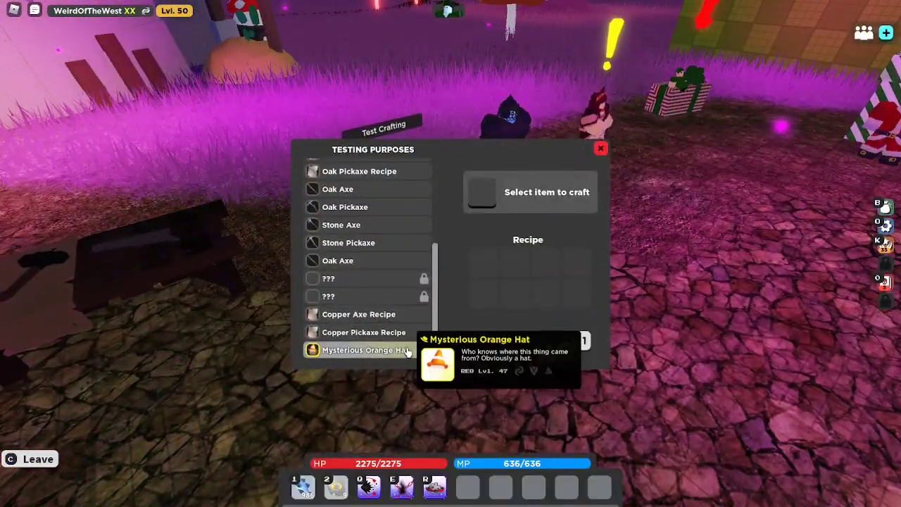
click(601, 148)
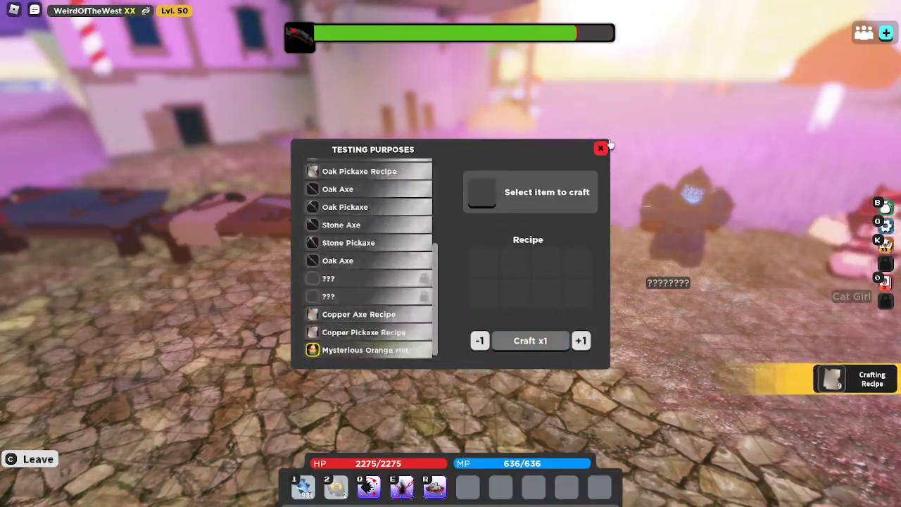
Step: Try the recipe scrolls from the inventory's consumables, which fail as recipes are already added
click(601, 148)
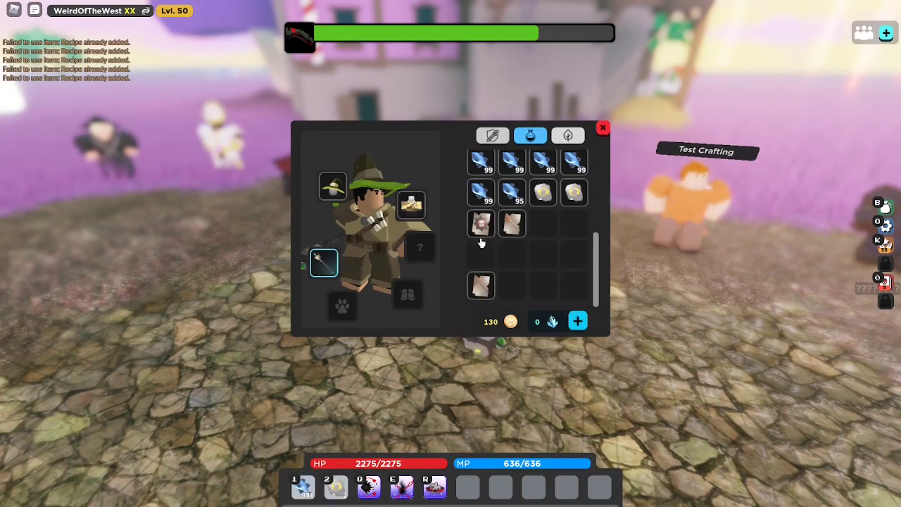
click(602, 127)
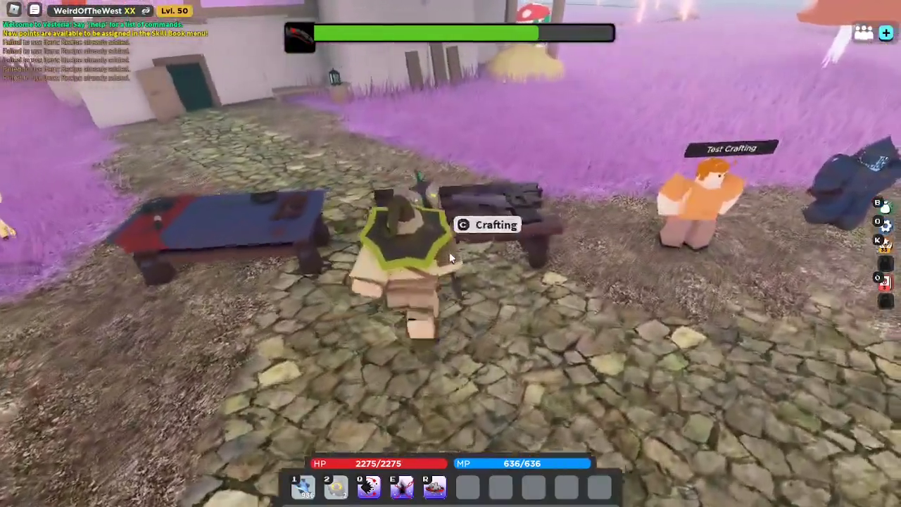
Step: View the Copper and Stone tool crafting lists, then open the Testing Purposes list
click(486, 224)
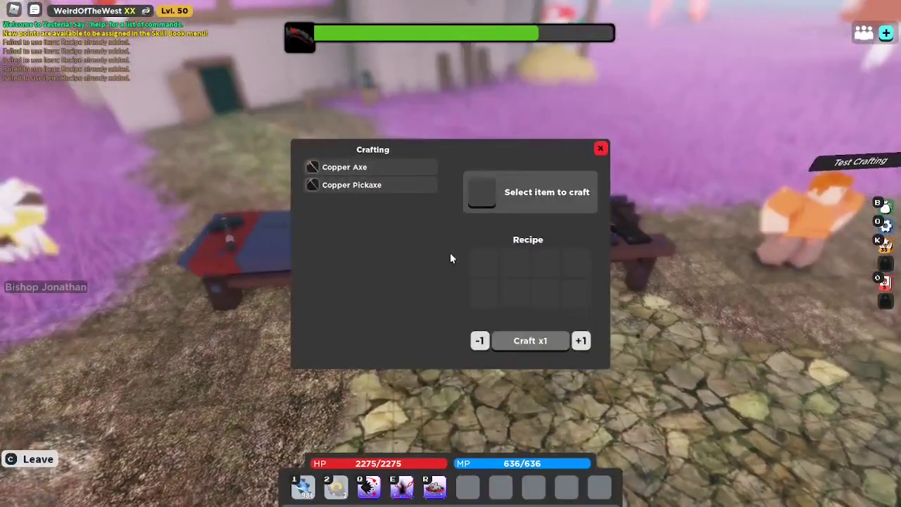
mouse_move(352, 184)
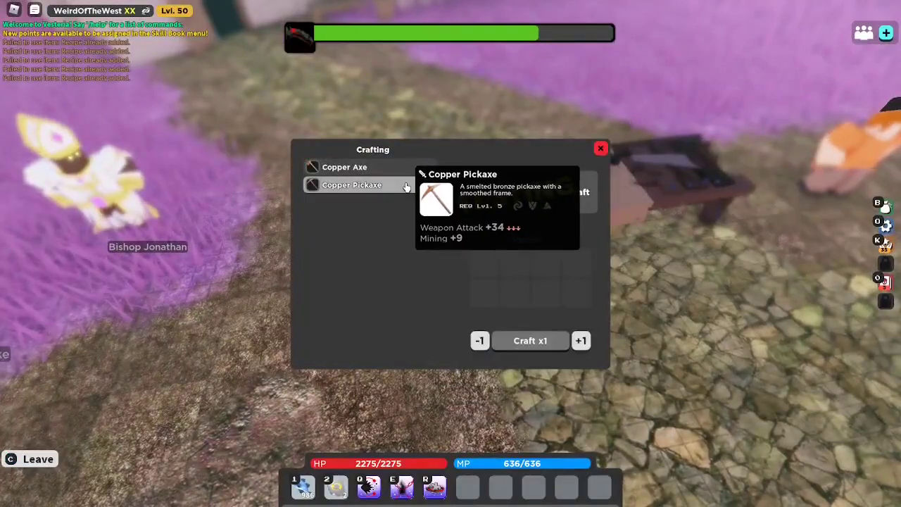
click(344, 167)
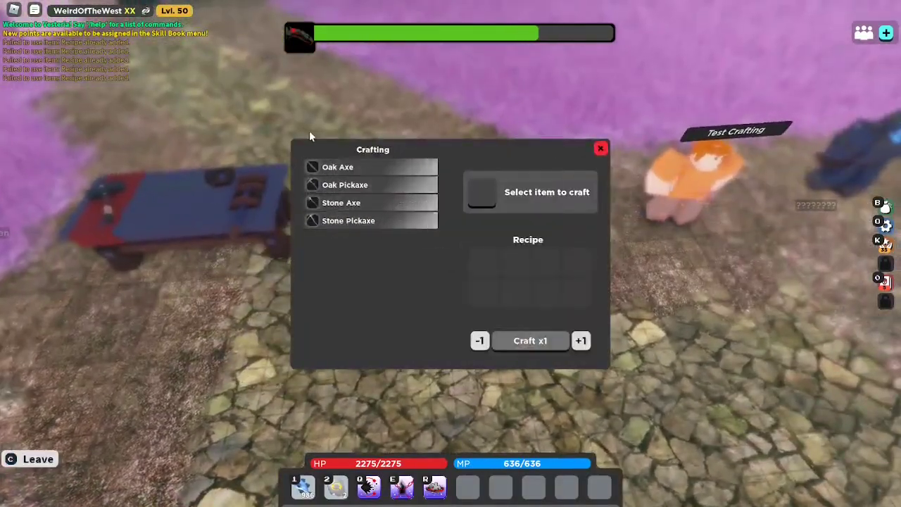
click(601, 148)
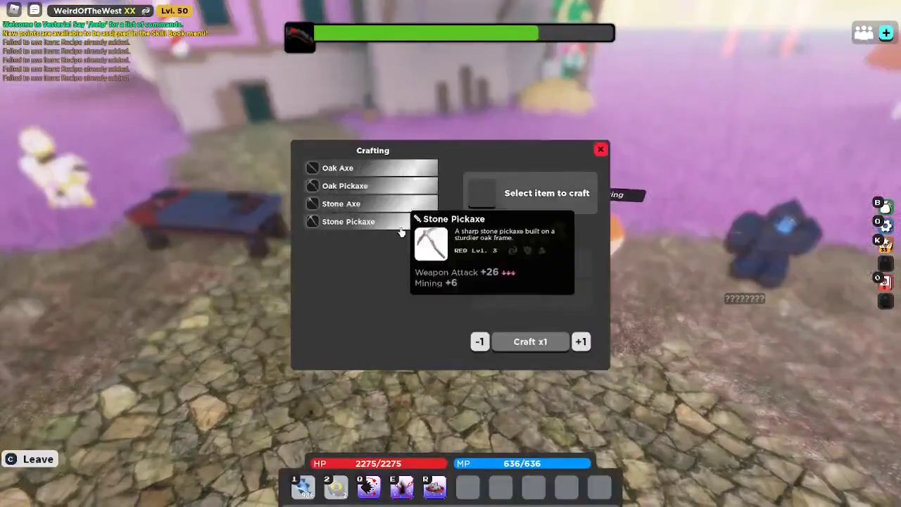
click(600, 149)
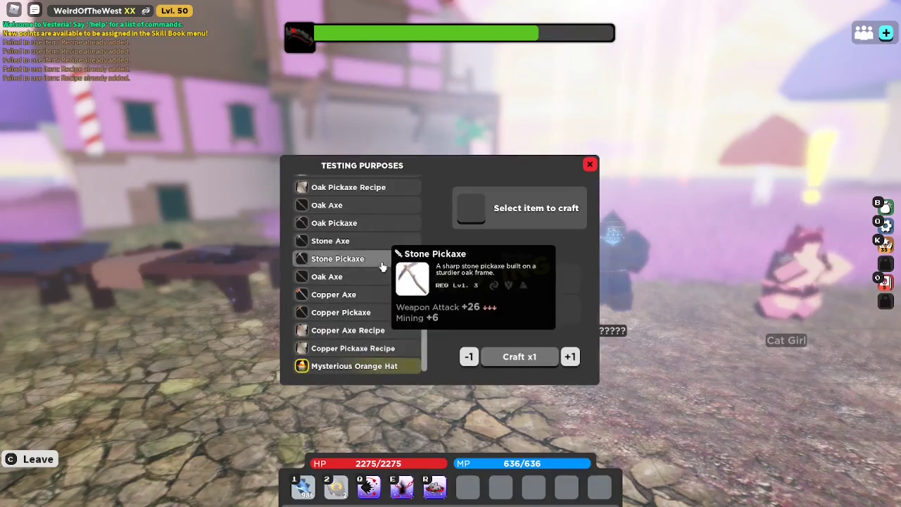
Step: Select Mysterious Orange Hat, raise the quantity to Craft x3, and start crafting
click(354, 366)
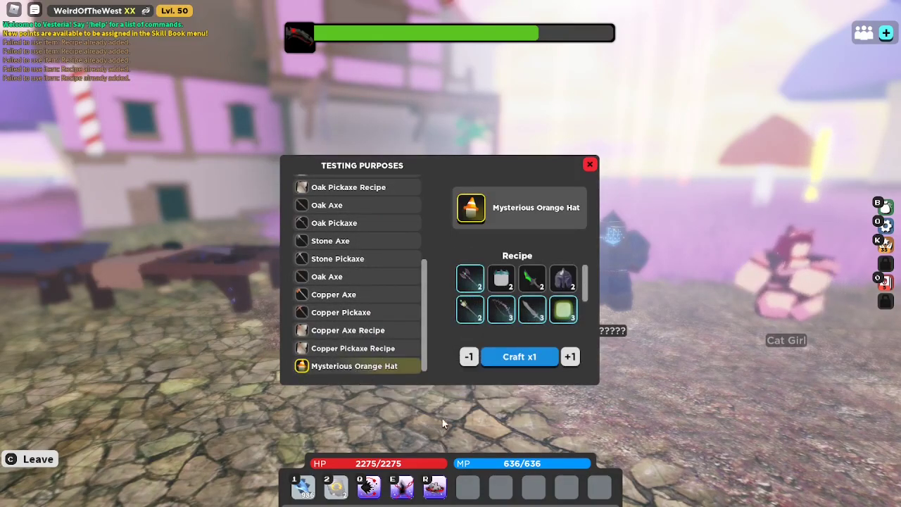
click(571, 356)
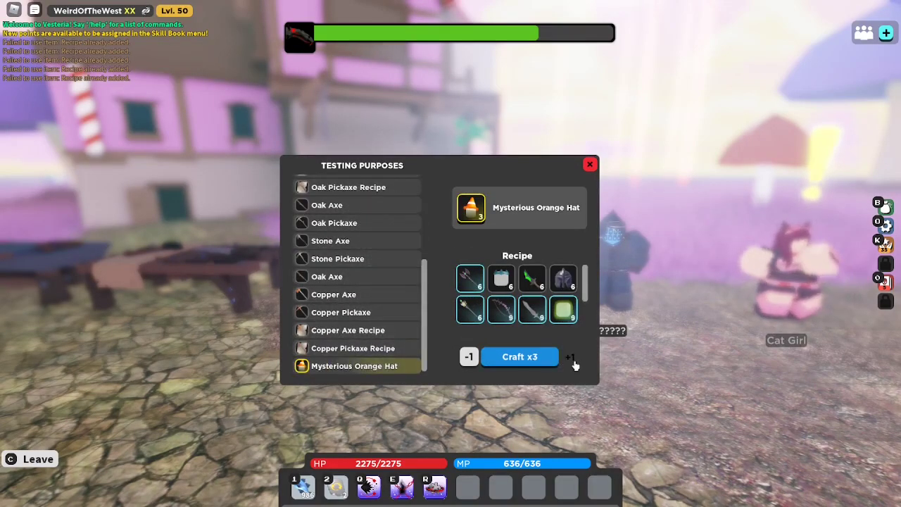
click(589, 164)
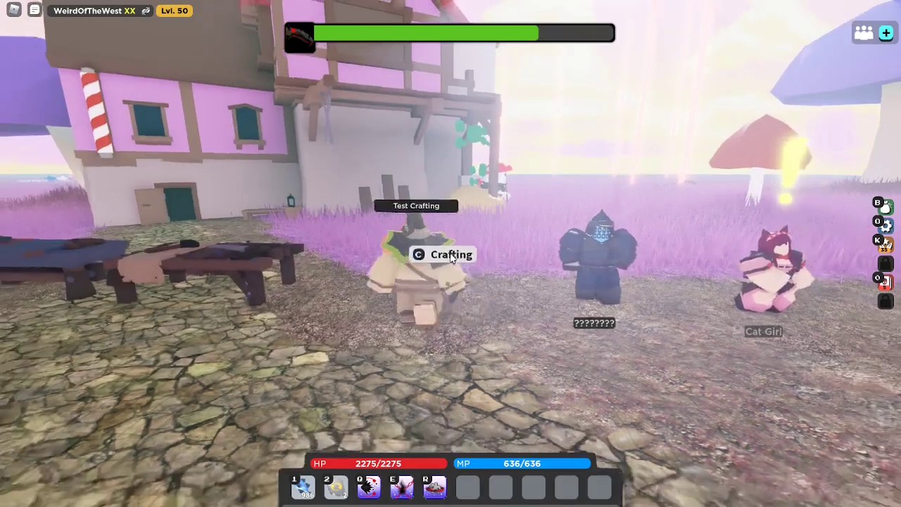